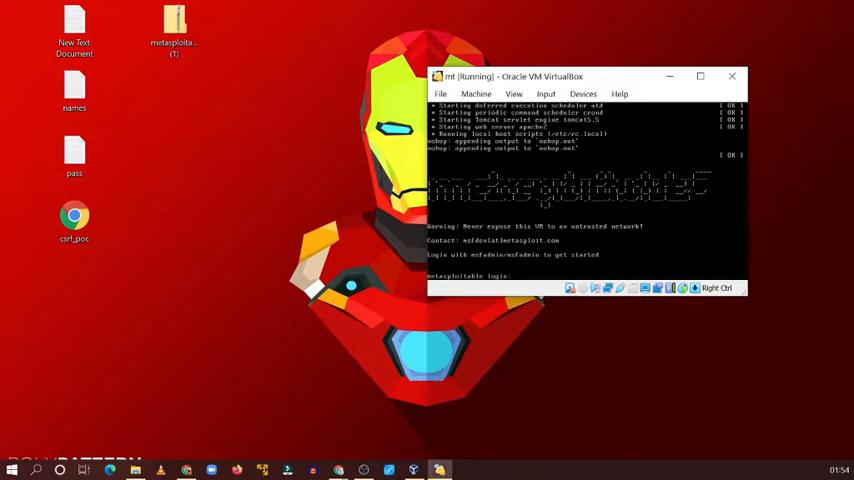
Log into the mt console as msfadmin and check eth0's address with ifconfig.
type("msfadmin")
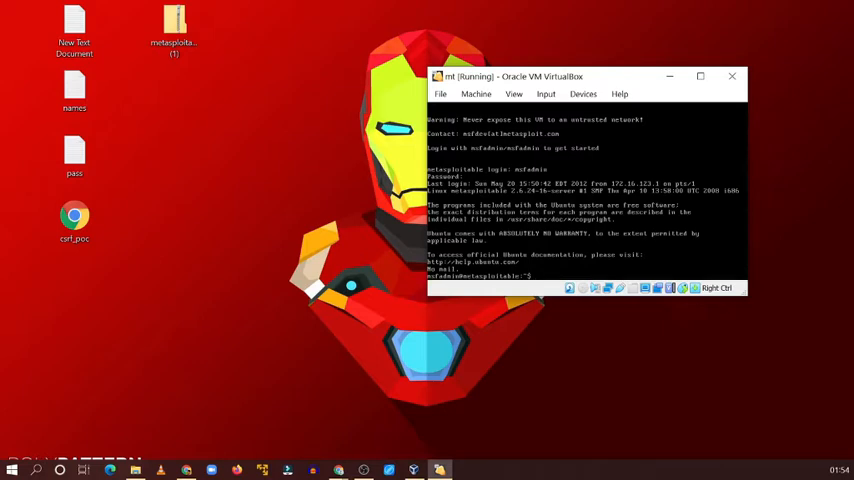
type("if")
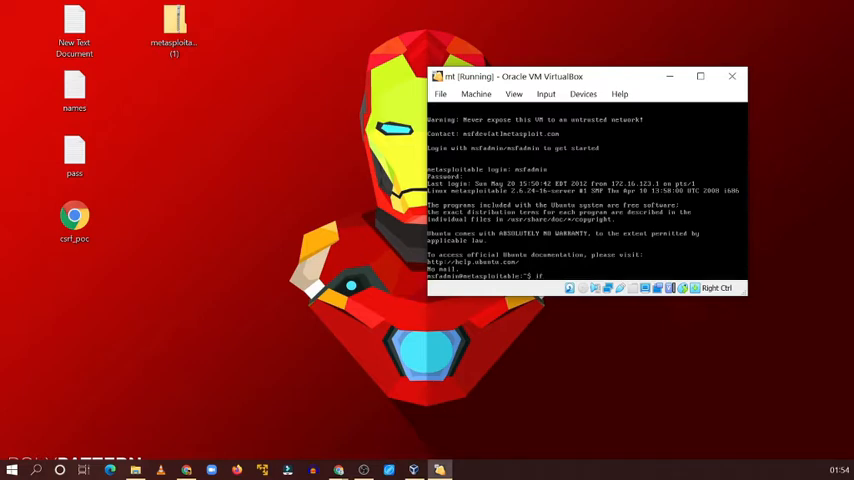
type("ifconfig")
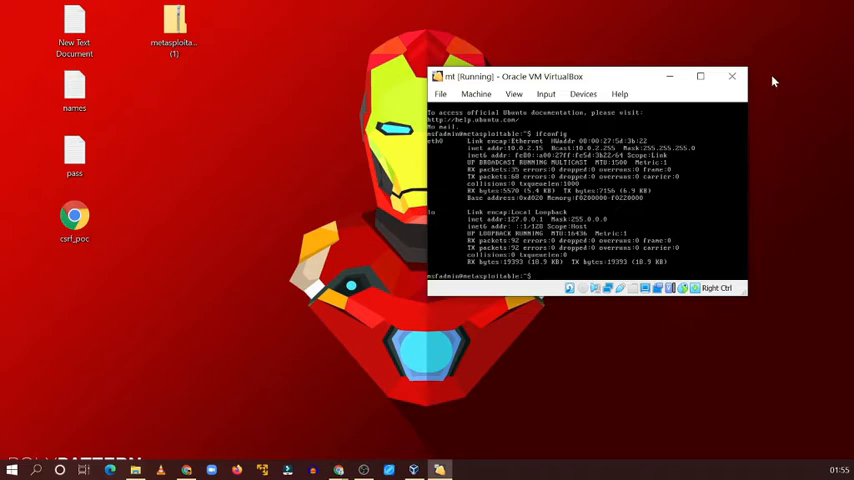
Power off the mt VM and return to the VirtualBox Manager.
left_click(731, 76)
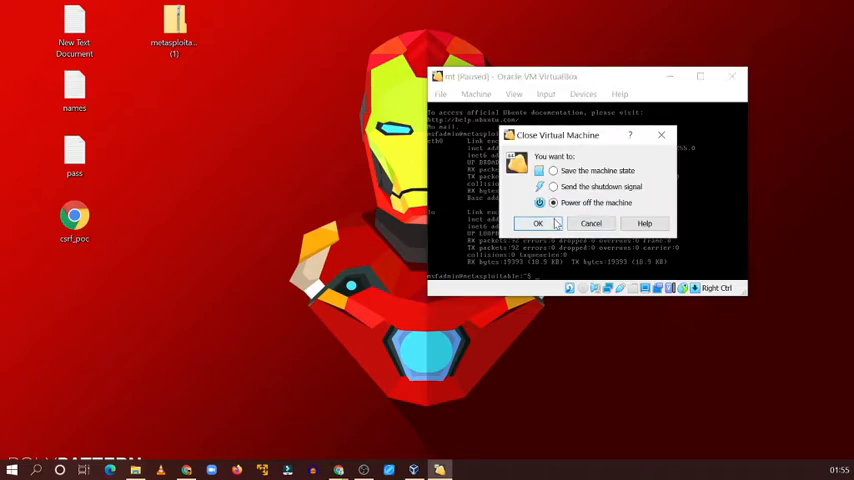
left_click(538, 223)
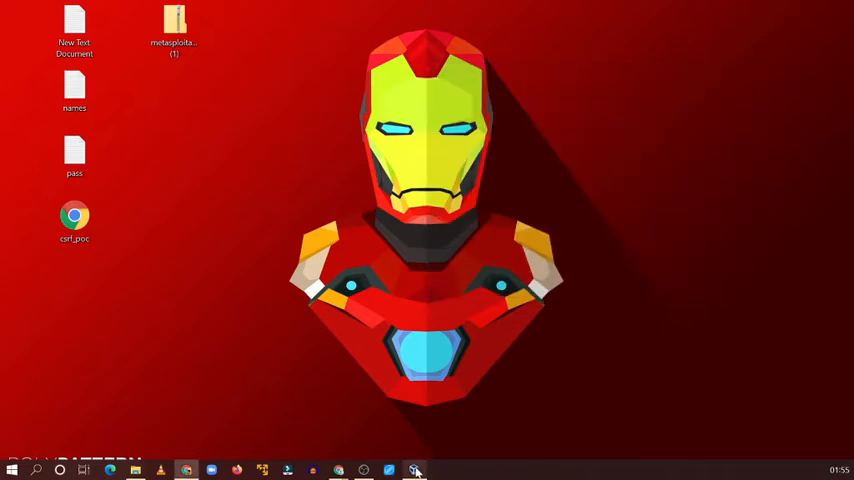
left_click(413, 470)
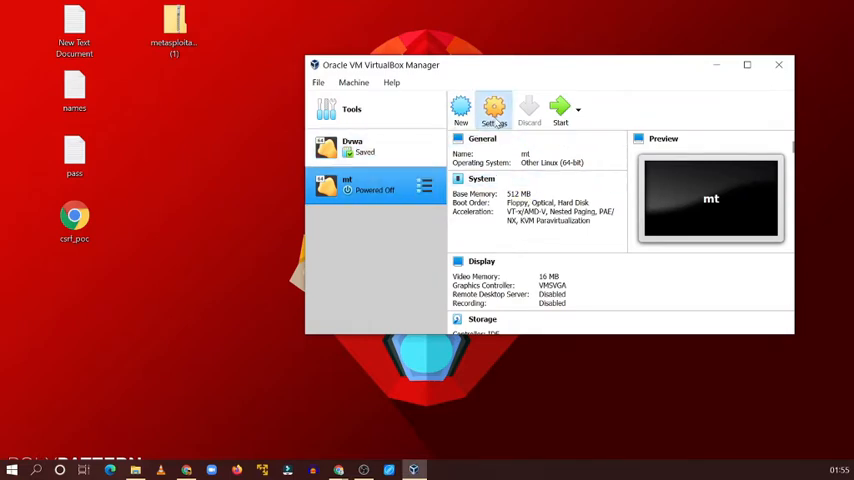
Set mt's adapter 1 to Bridged Adapter on the Realtek wireless card and save.
left_click(494, 110)
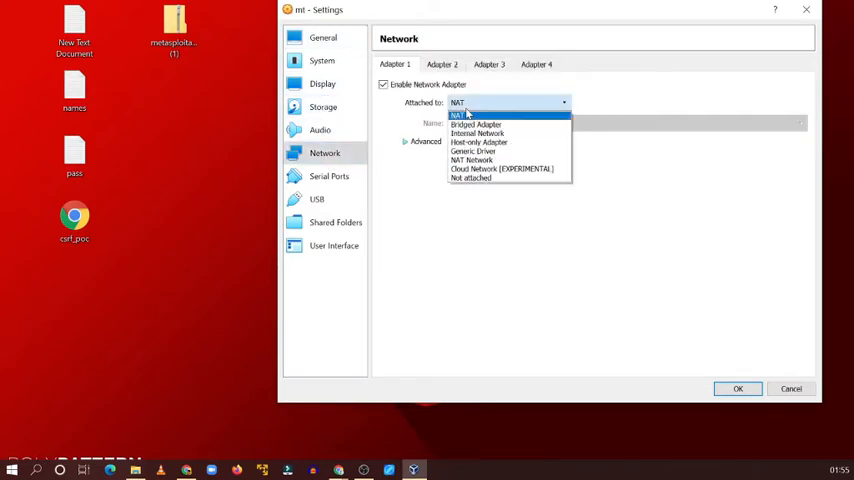
left_click(476, 124)
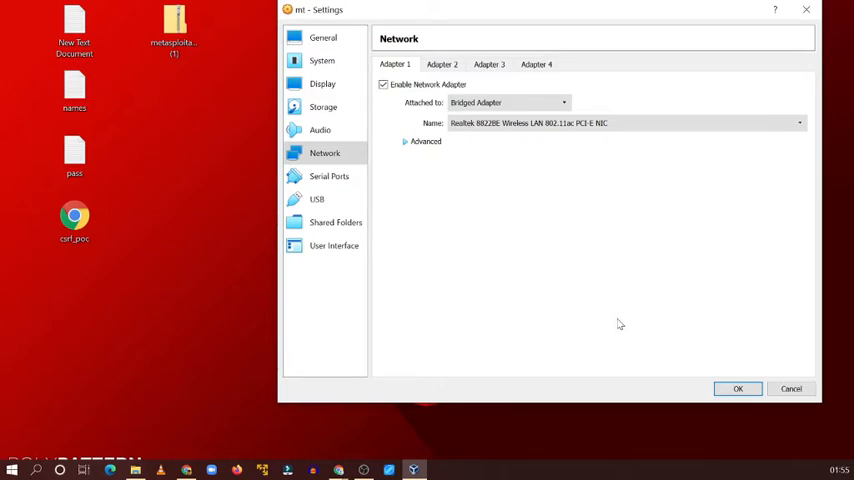
left_click(625, 122)
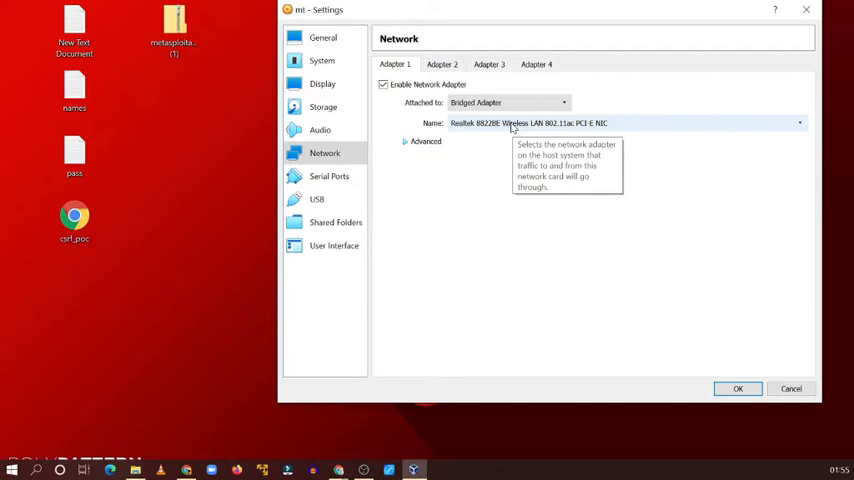
left_click(791, 388)
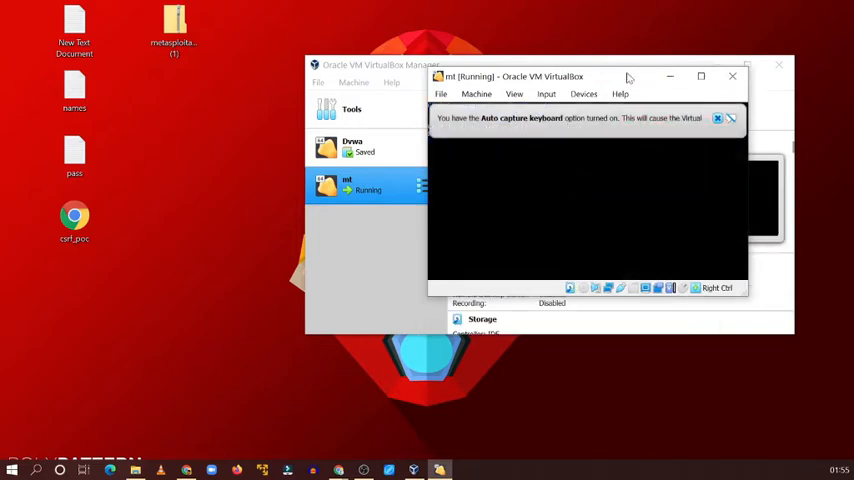
Log in as msfadmin, confirm eth0 is 192.168.1.9, and dismiss the mouse notice.
left_click(718, 118)
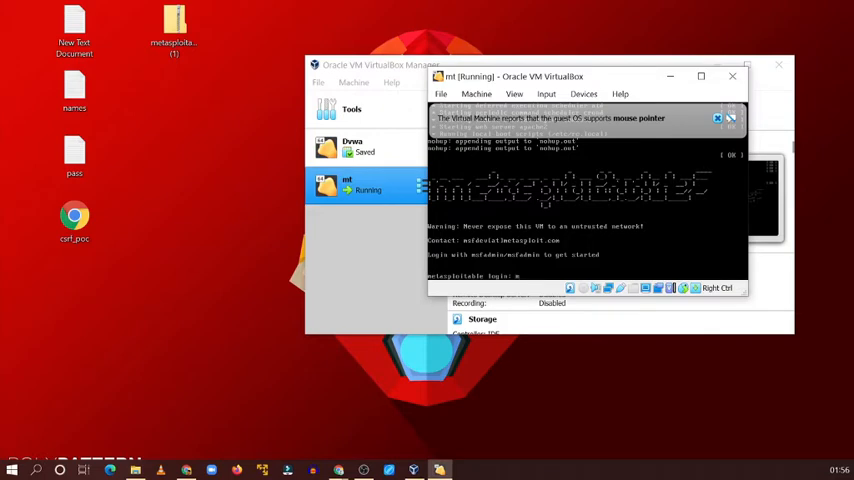
type("sfadmin")
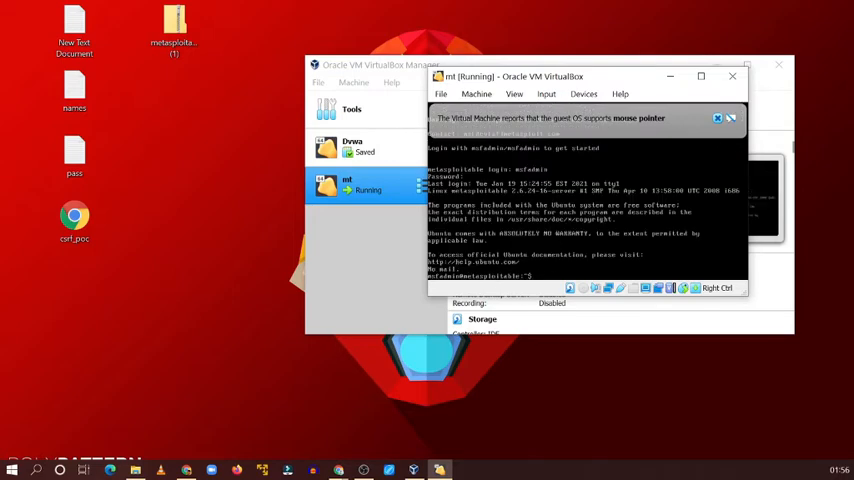
type("ifconfig")
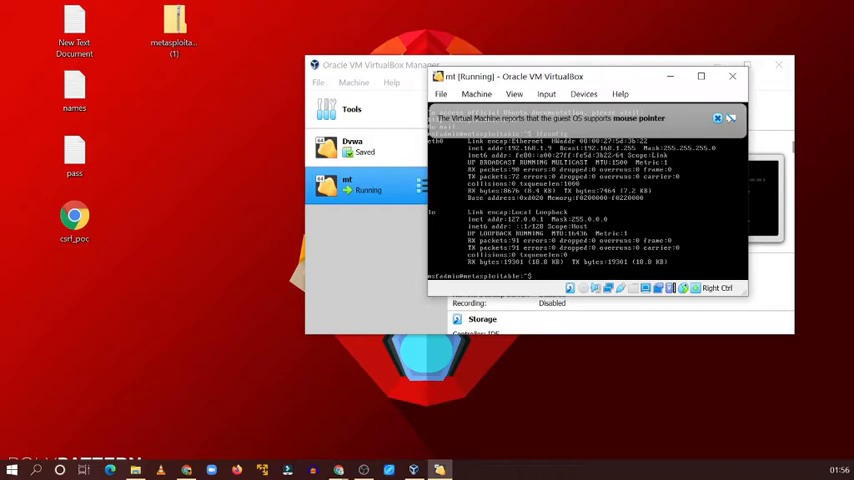
left_click(718, 118)
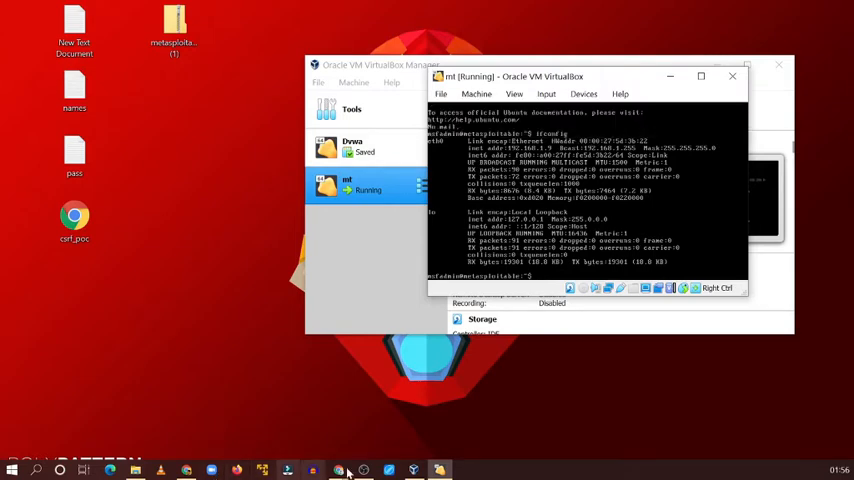
mouse_move(338, 470)
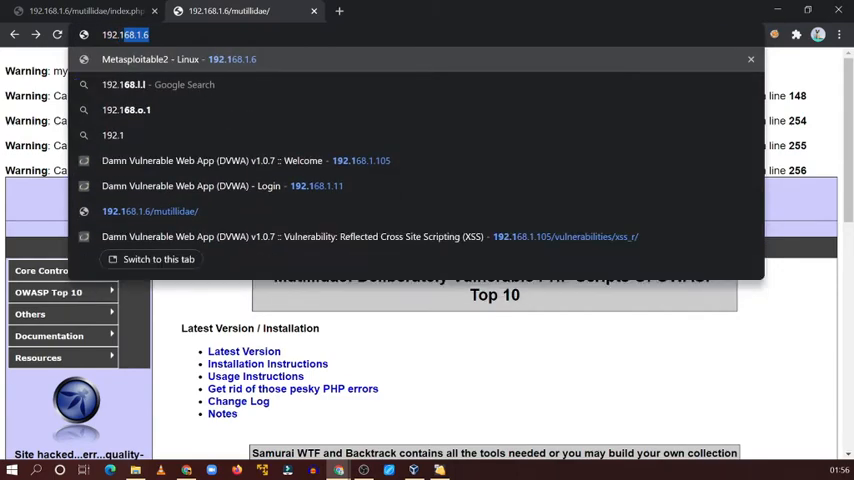
Browse to 192.168.1.9, close the old 192.168.1.6 tab, and open Mutillidae.
type("192.168.1.9")
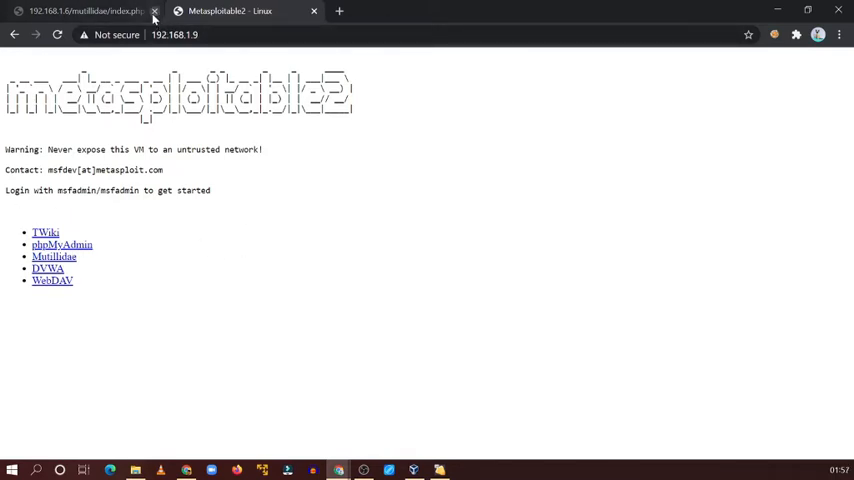
left_click(154, 11)
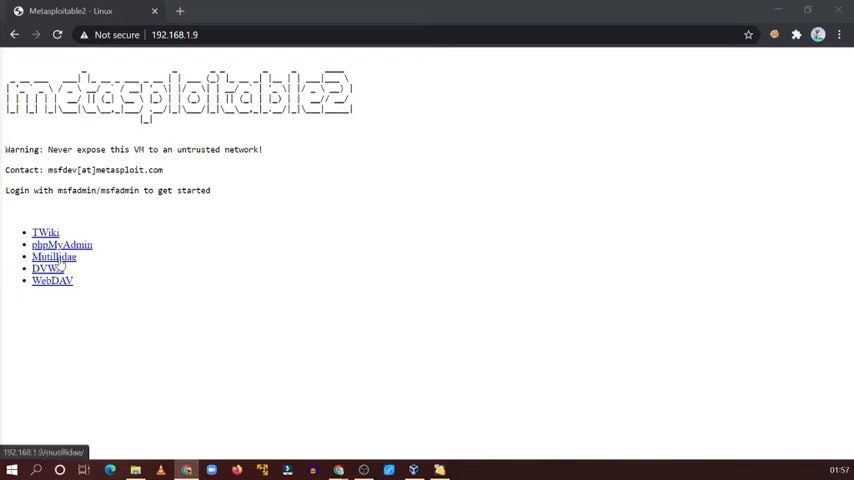
left_click(53, 257)
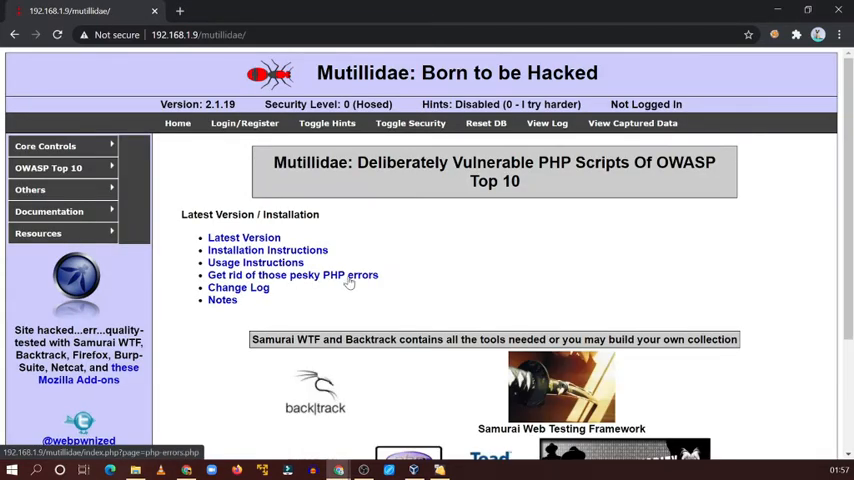
mouse_move(350, 287)
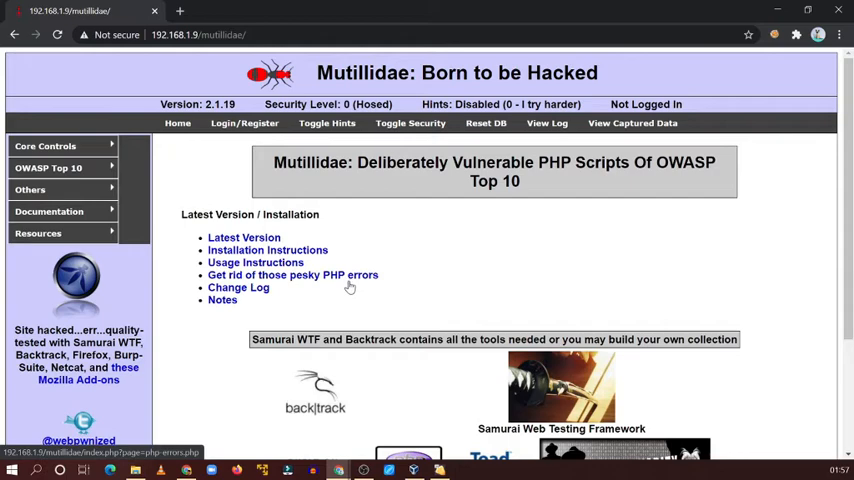
Submit a sign-in on Mutillidae's Login/Register page, triggering header warnings.
scroll("down", 3)
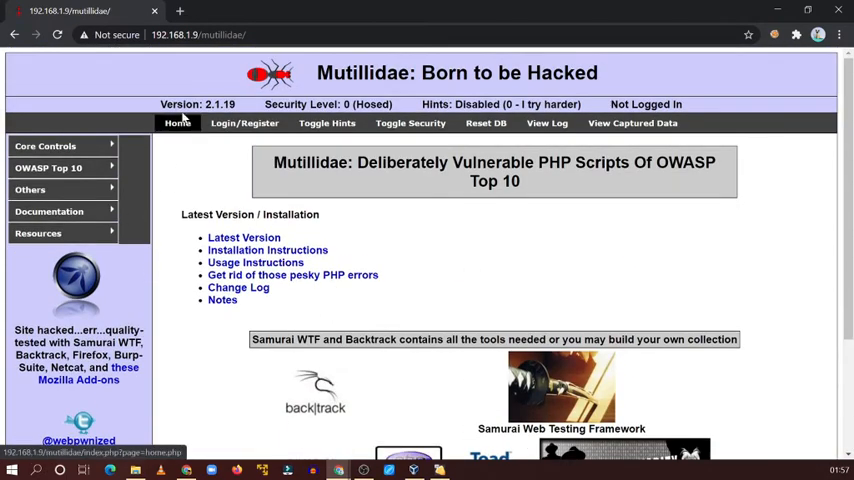
left_click(244, 123)
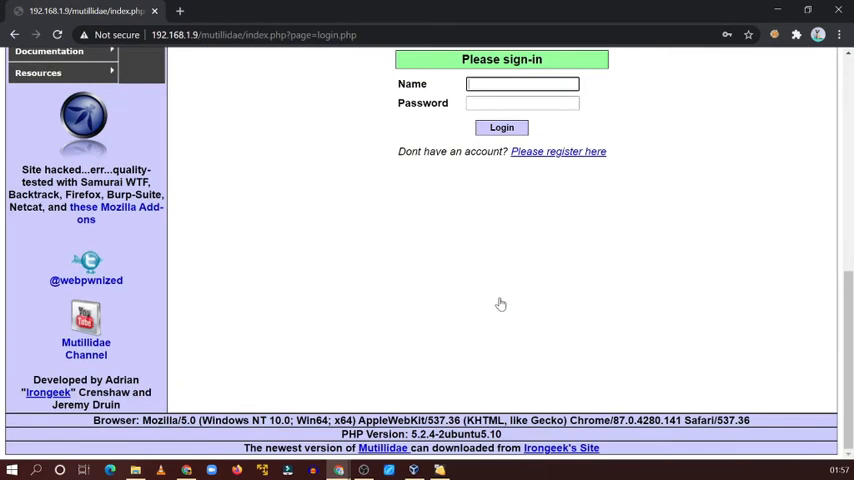
left_click(501, 127)
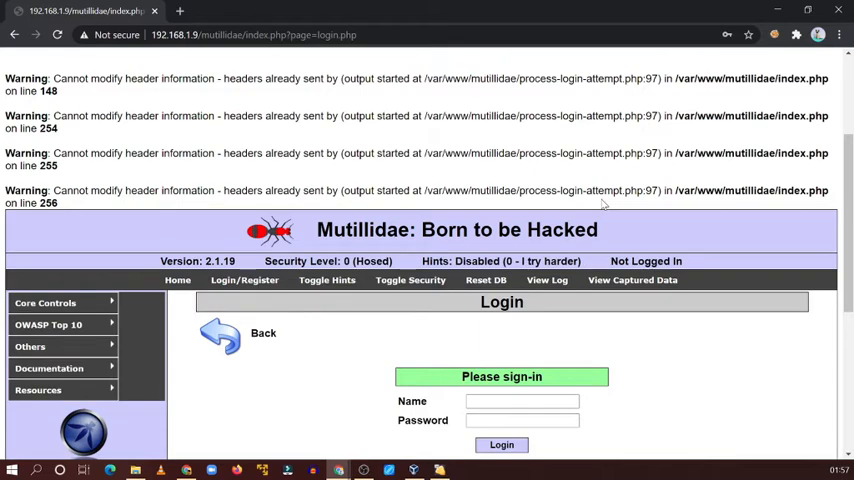
left_click(501, 444)
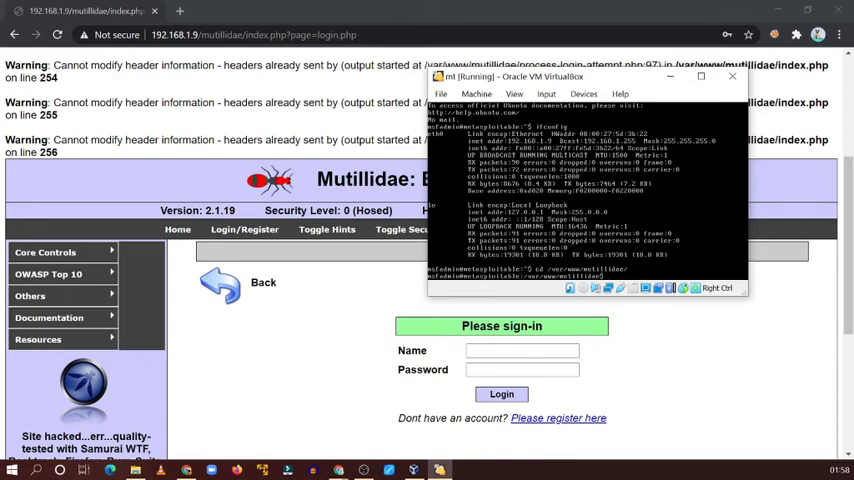
Edit config.inc with sudo nano, setting $dbname to owasp10.
type("sudo")
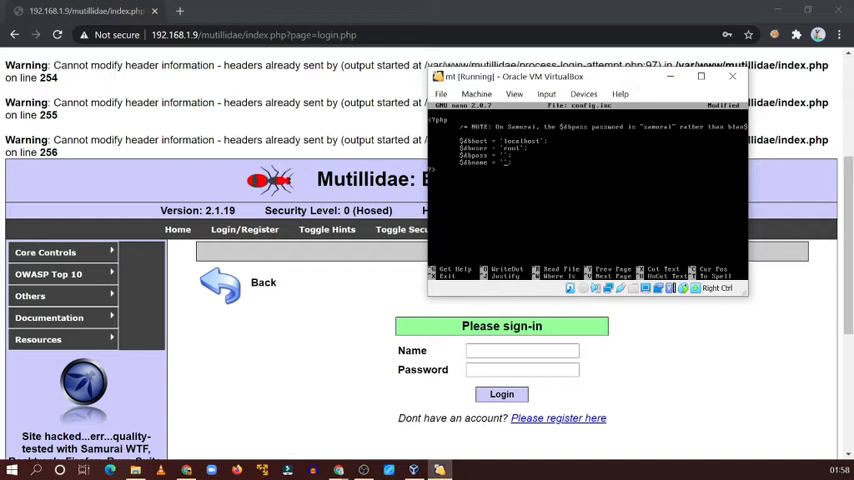
type("owasp")
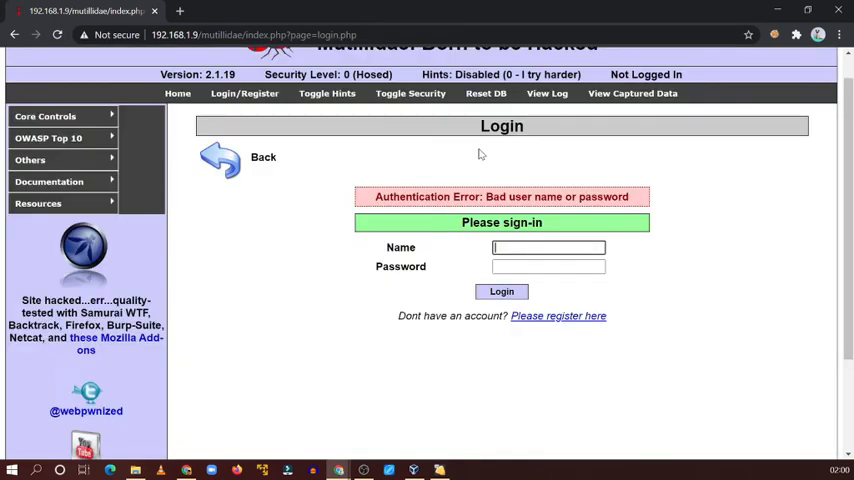
scroll("down", 3)
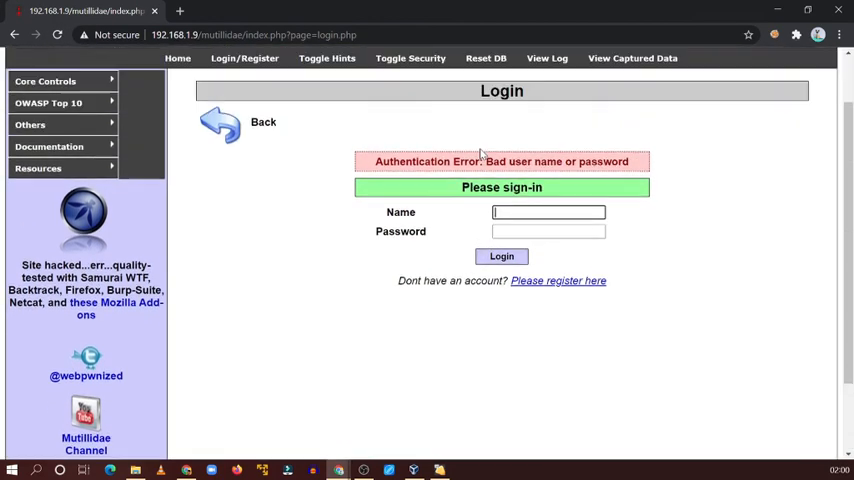
scroll("down", 3)
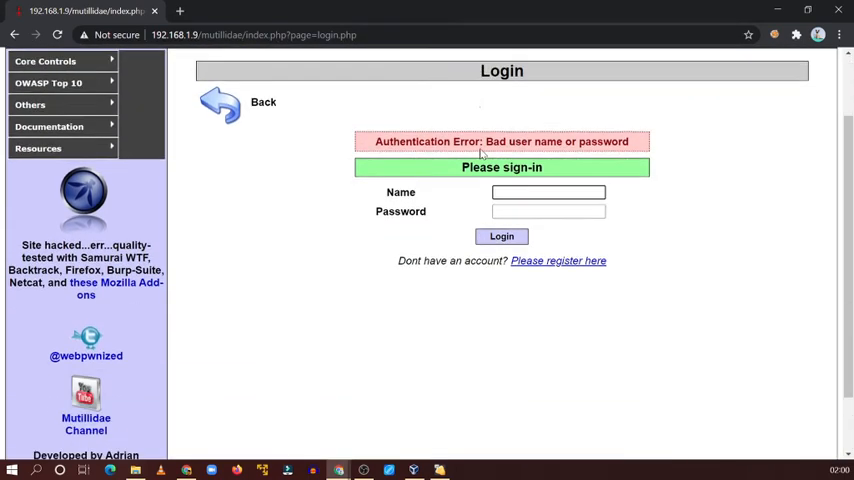
scroll("down", 3)
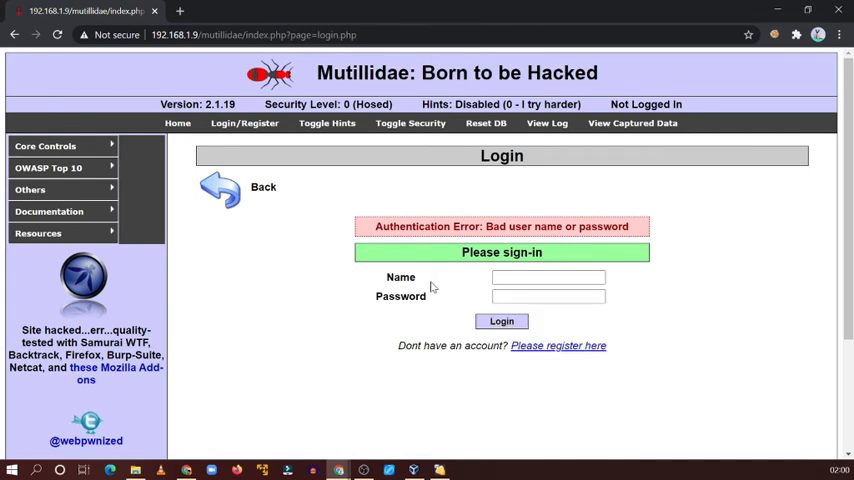
left_click(547, 277)
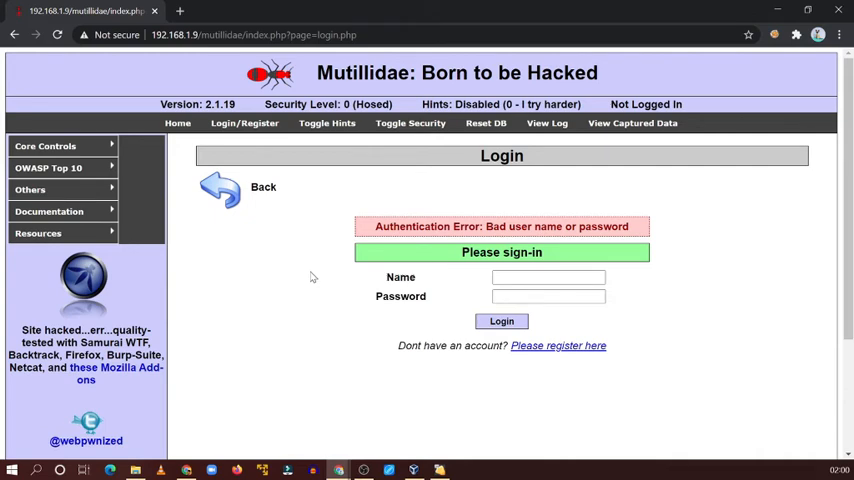
left_click(48, 167)
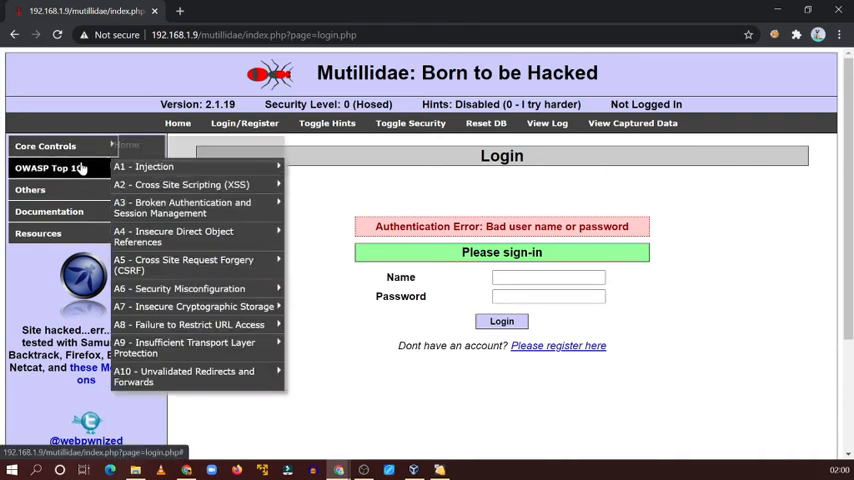
mouse_move(143, 166)
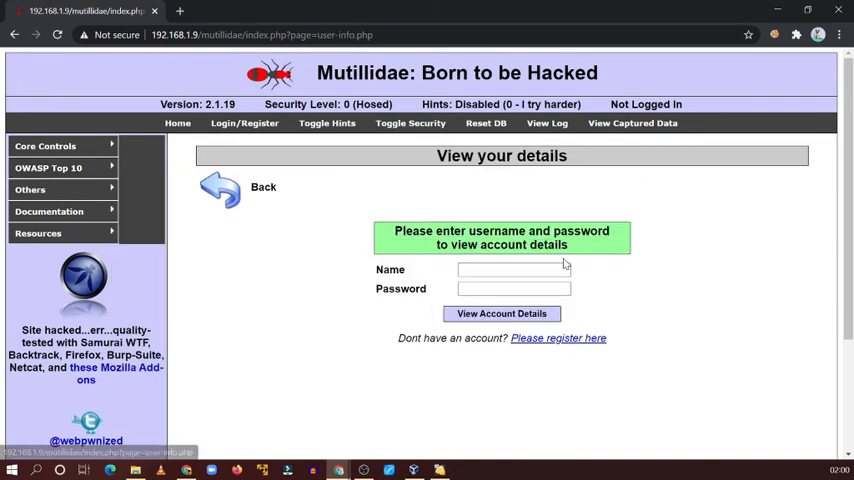
Look up account details for admin, then follow 'Please register here'.
type("admin")
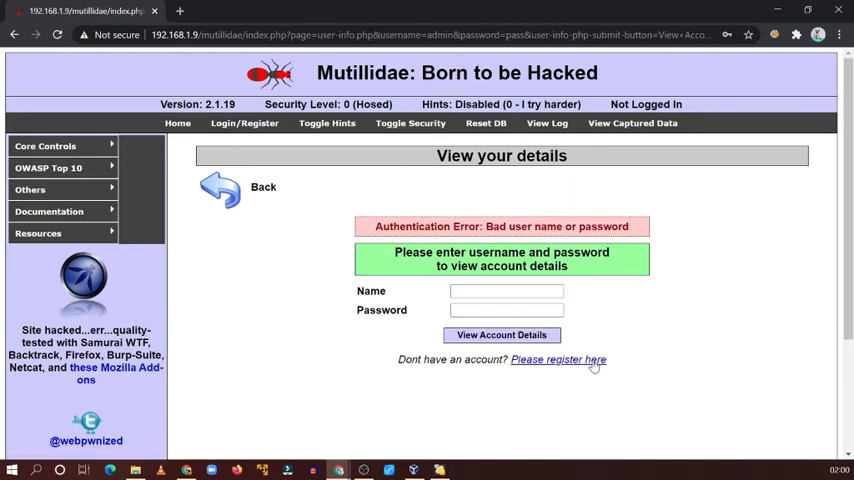
left_click(558, 360)
type("aman")
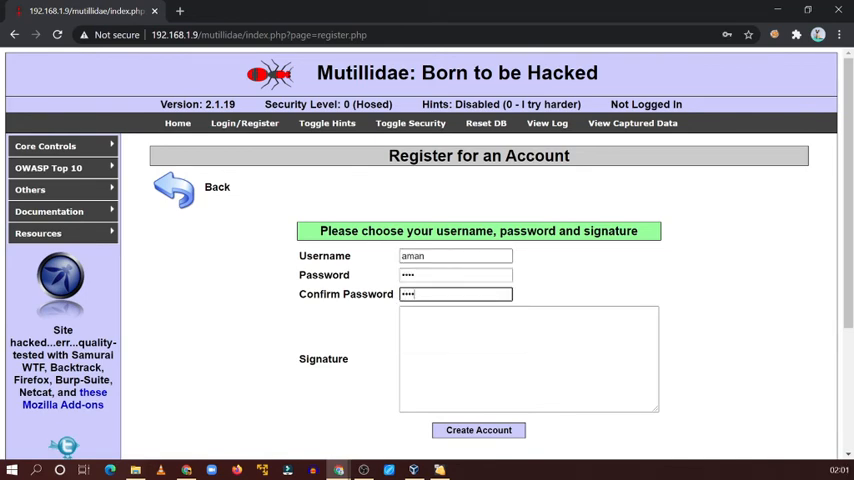
Register the aman account, then go back to the details lookup.
left_click(478, 430)
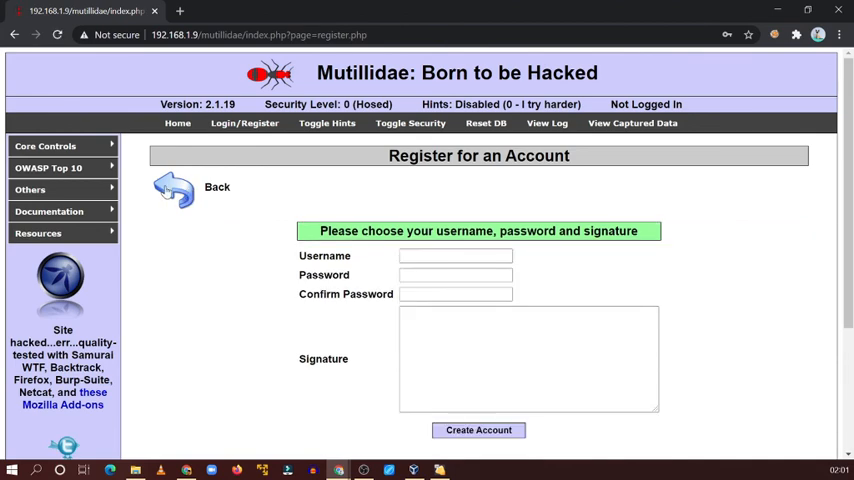
left_click(48, 168)
type("a")
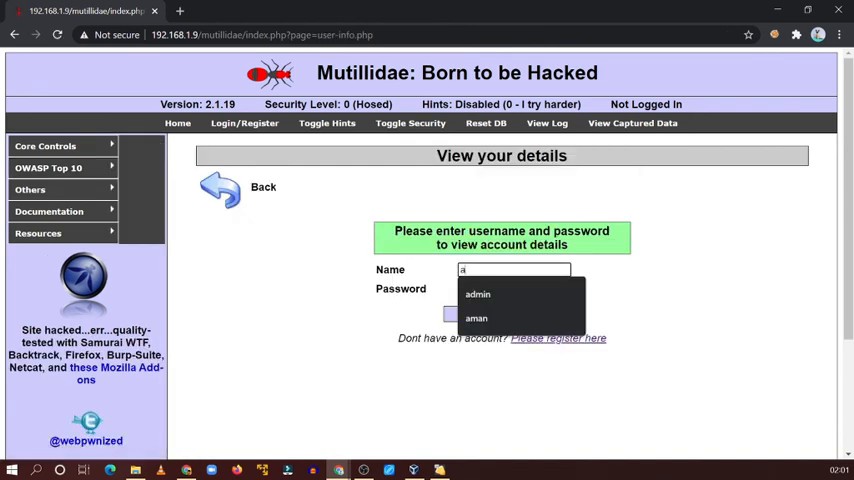
left_click(476, 318)
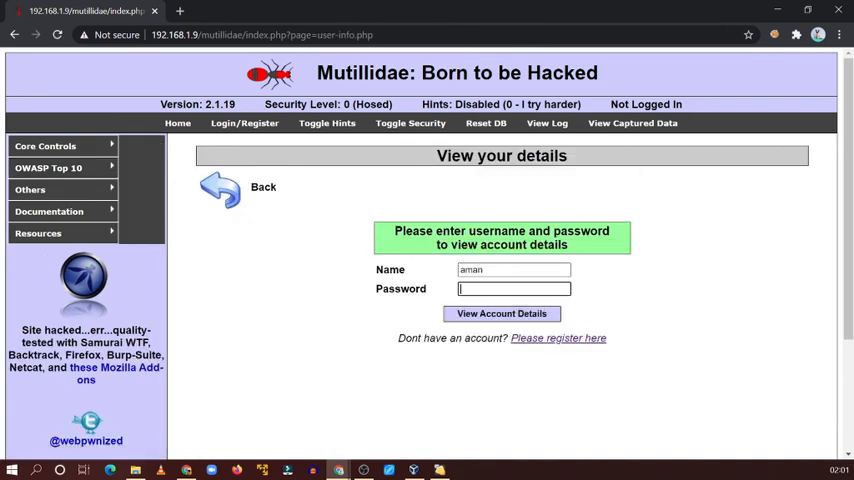
left_click(501, 313)
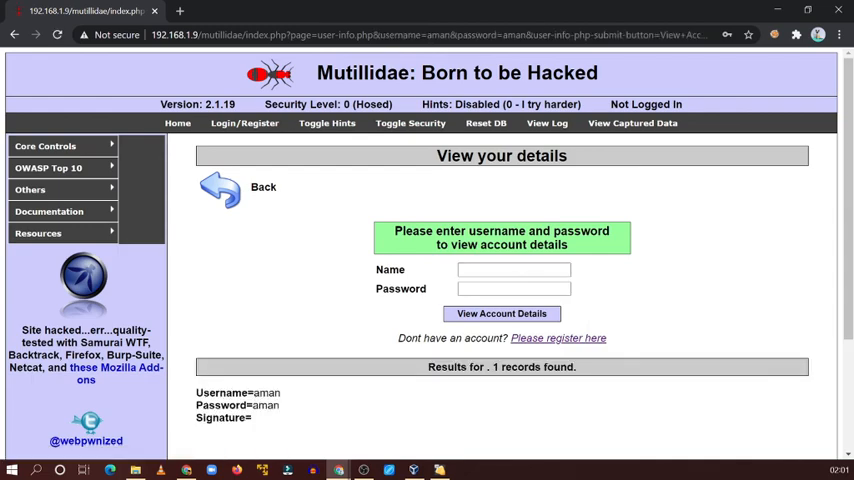